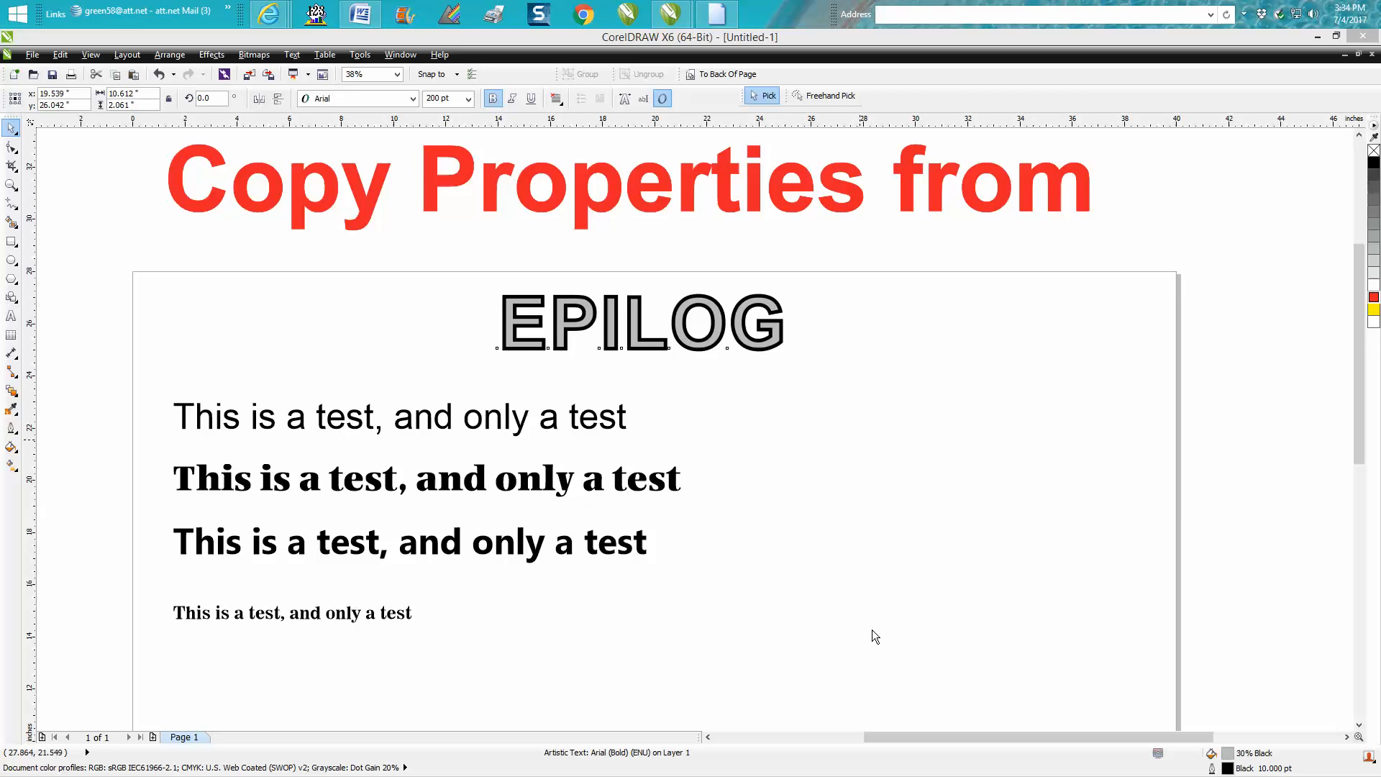
{"action": "mouse_move", "coordinate": [342, 234]}
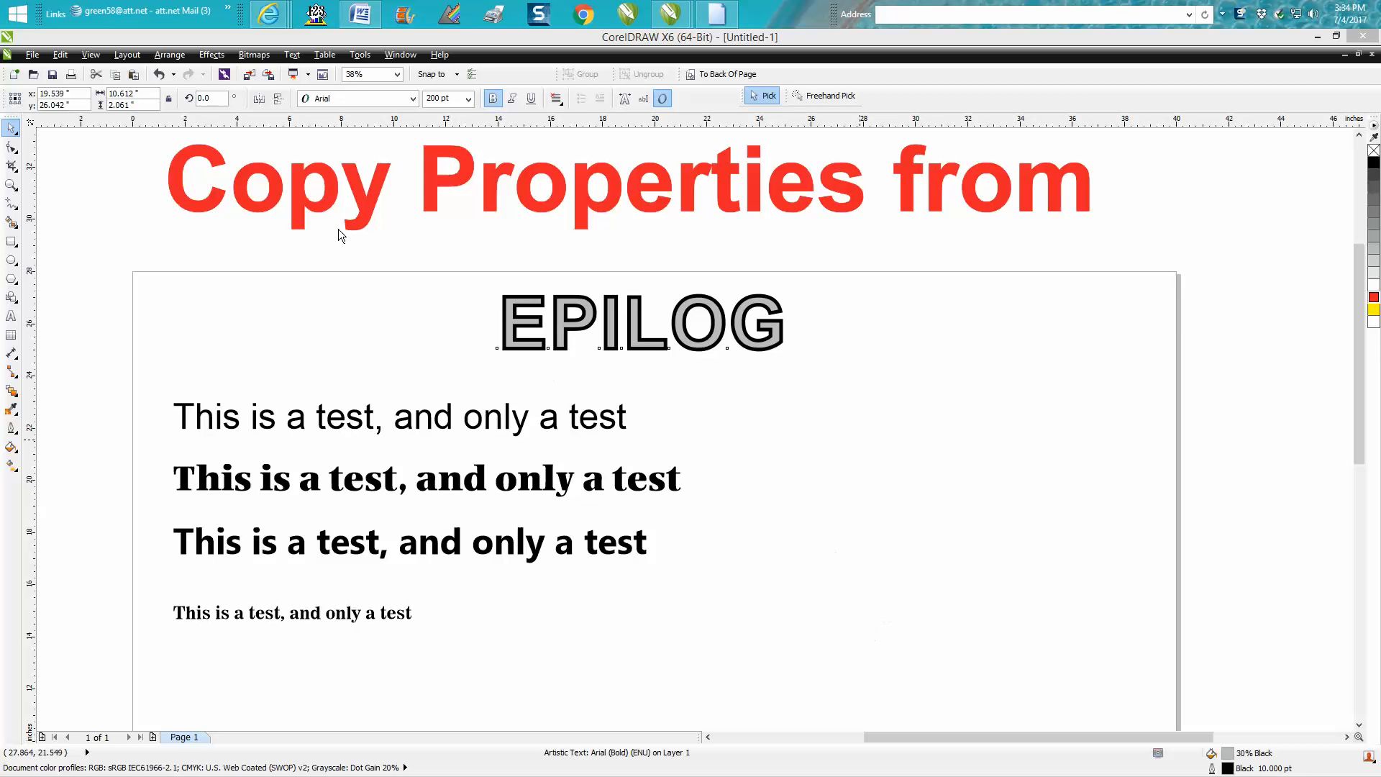
{"action": "mouse_move", "coordinate": [531, 200]}
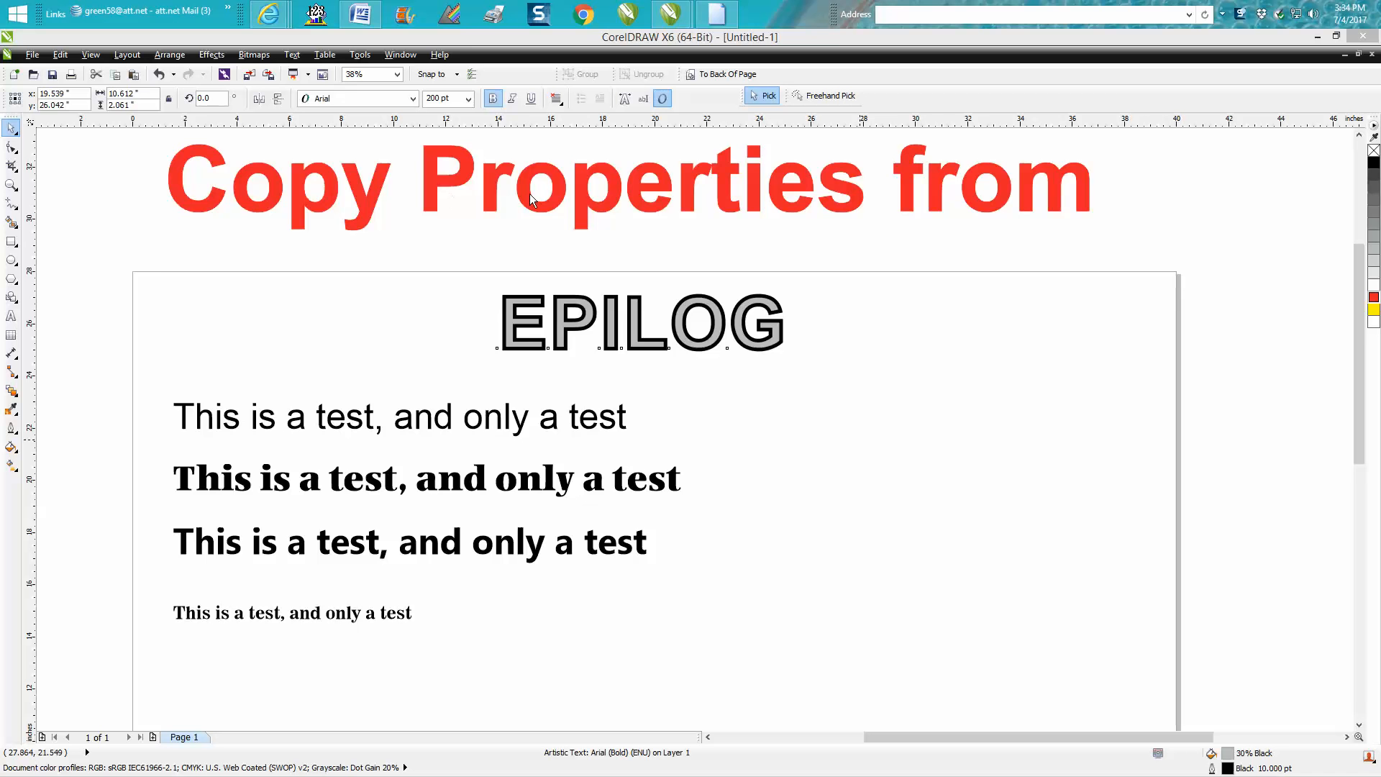
{"action": "mouse_move", "coordinate": [966, 216]}
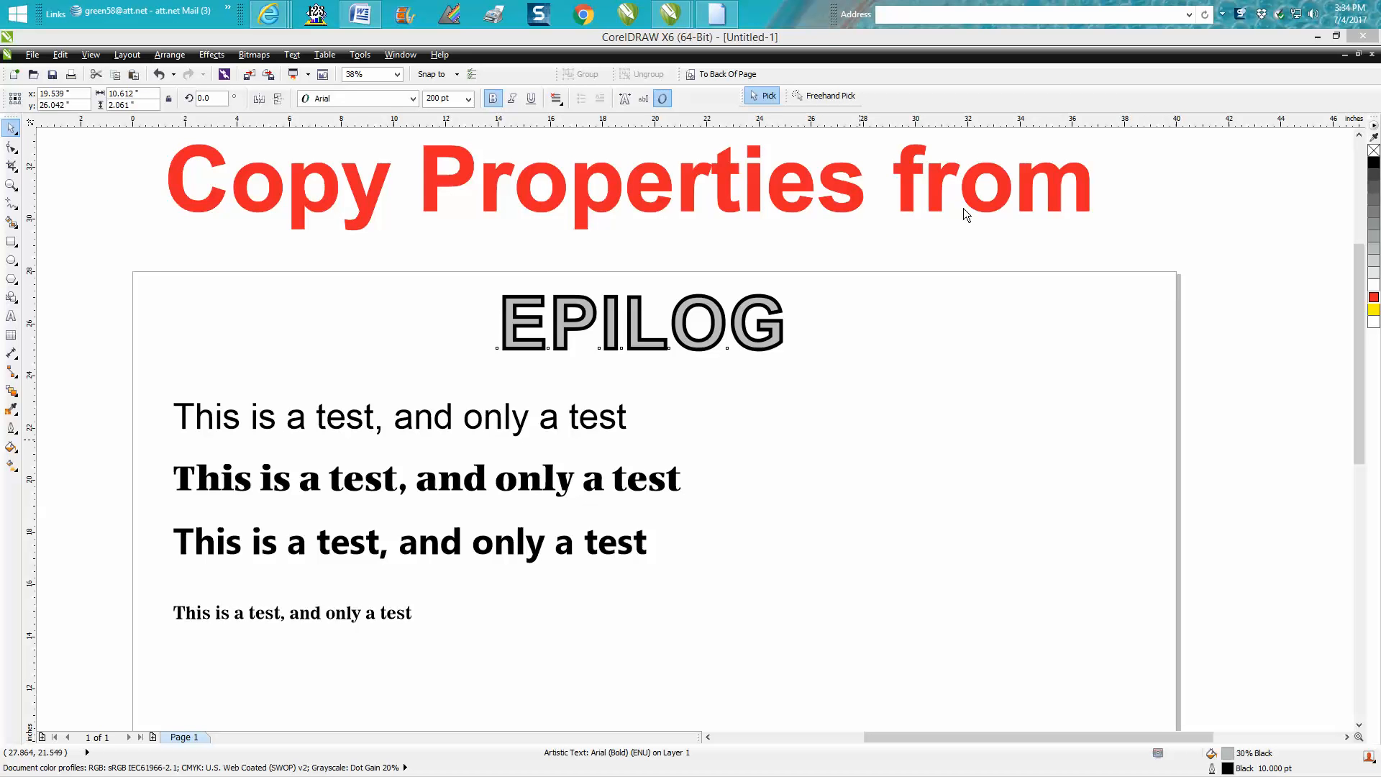
{"action": "mouse_move", "coordinate": [542, 322]}
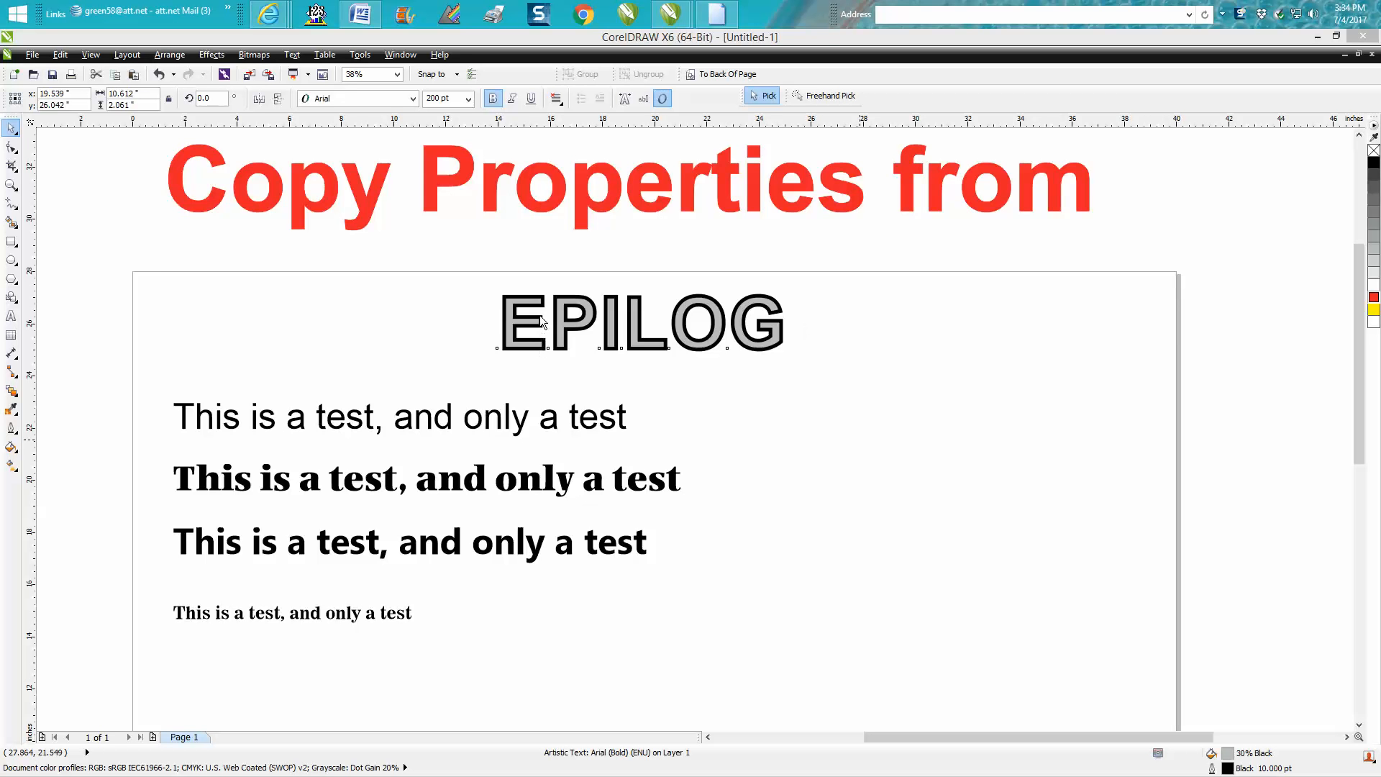
{"action": "mouse_move", "coordinate": [515, 344]}
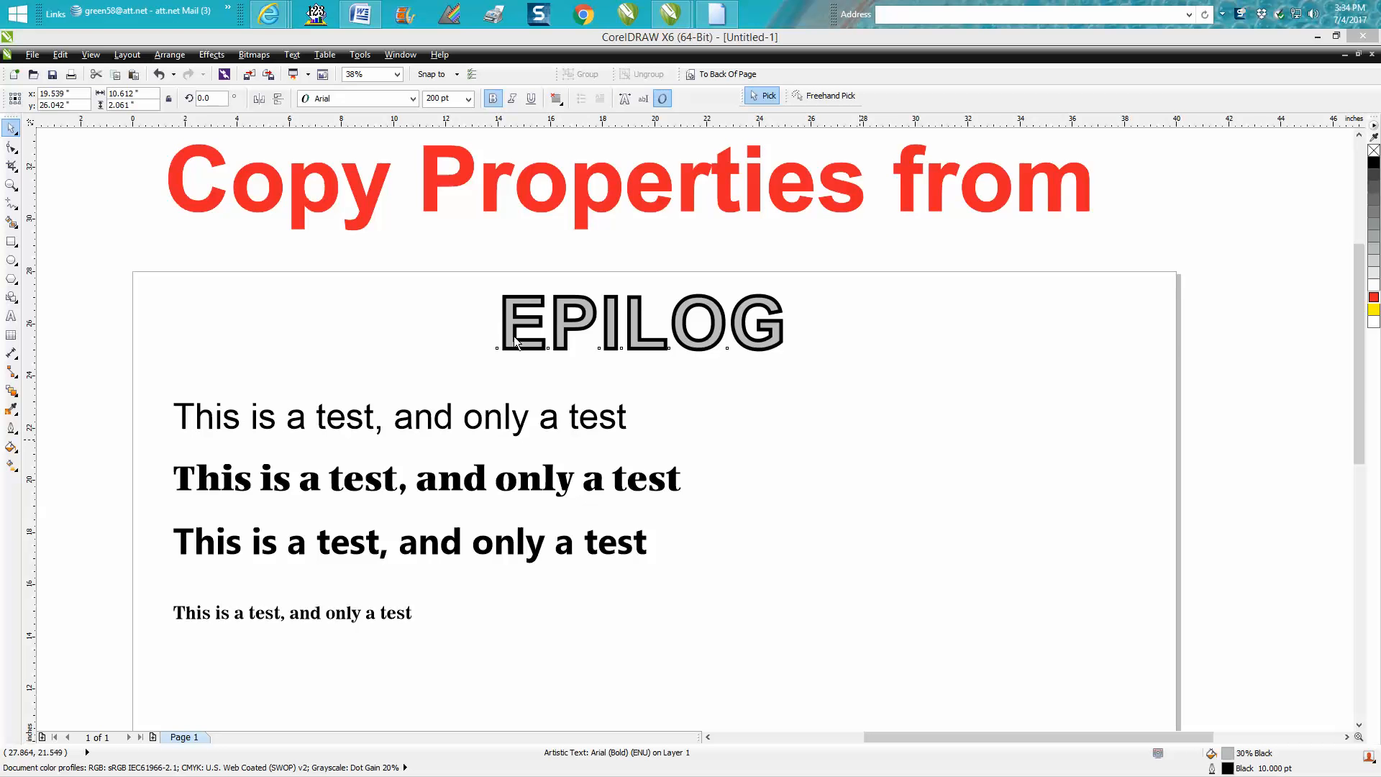
{"action": "mouse_move", "coordinate": [622, 365]}
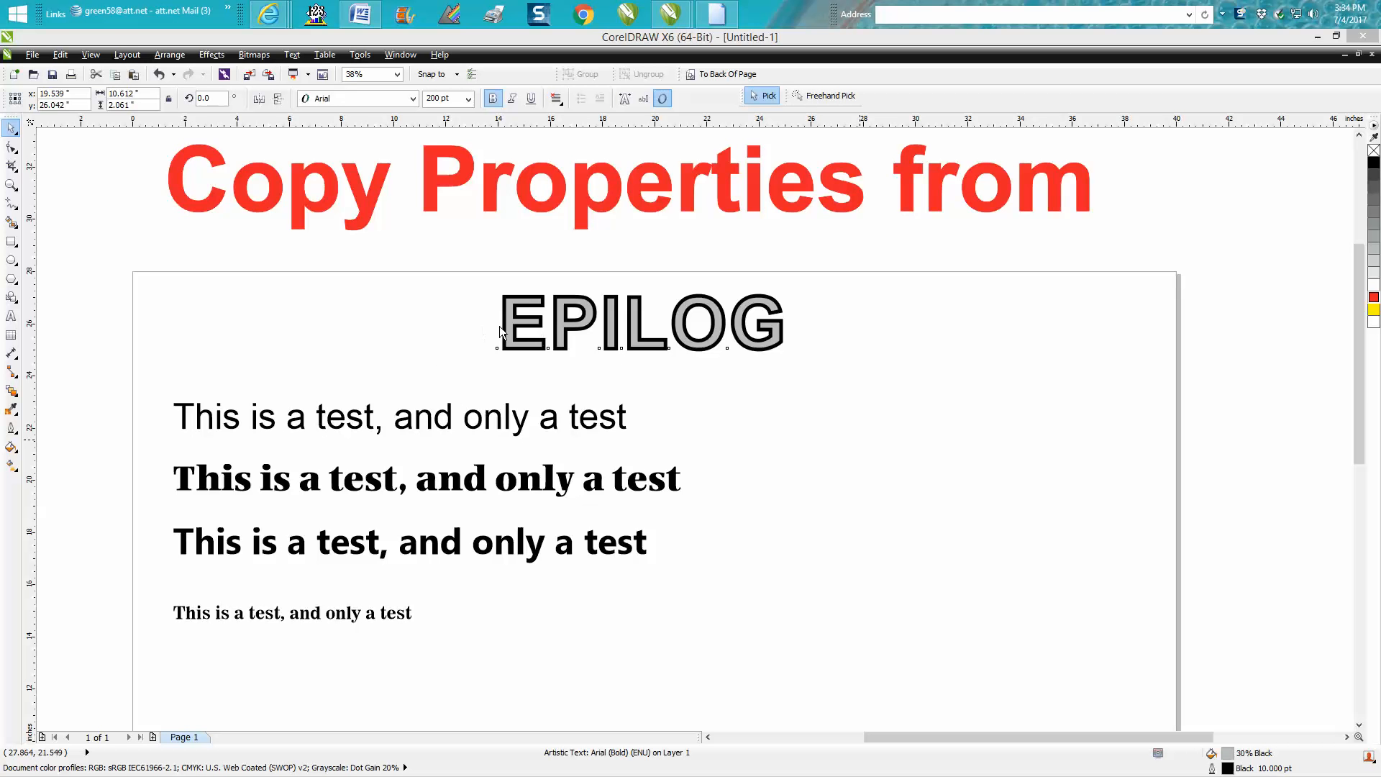
{"action": "mouse_move", "coordinate": [526, 328]}
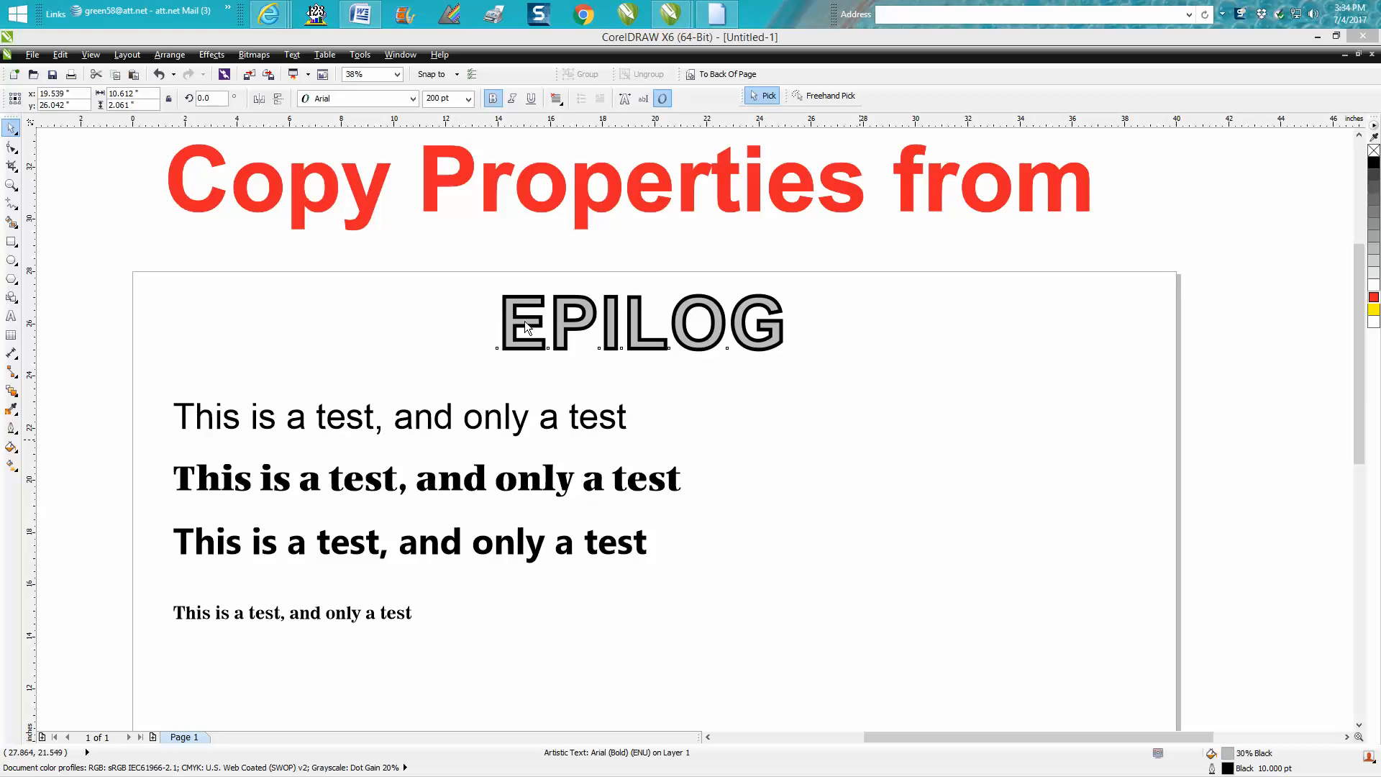
{"action": "mouse_move", "coordinate": [158, 431]}
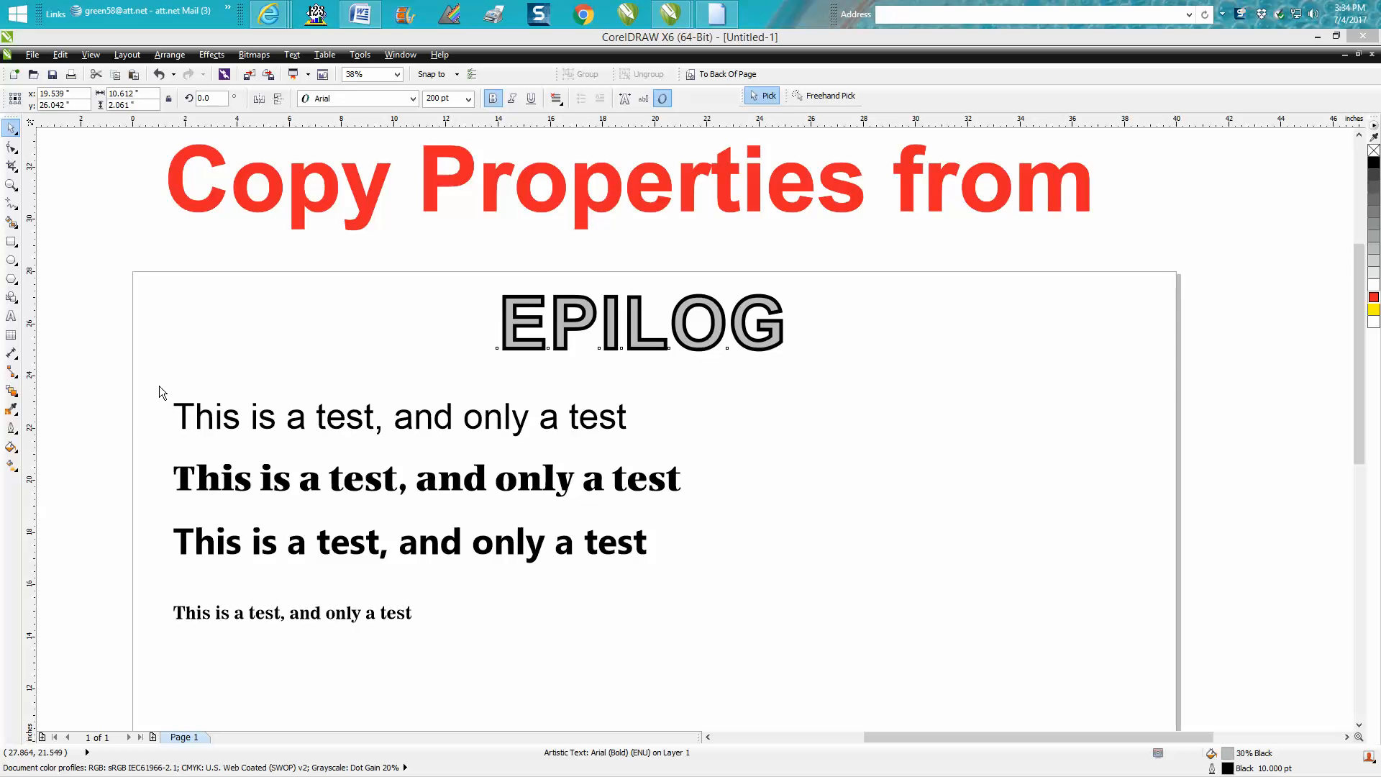
{"action": "mouse_move", "coordinate": [273, 427]}
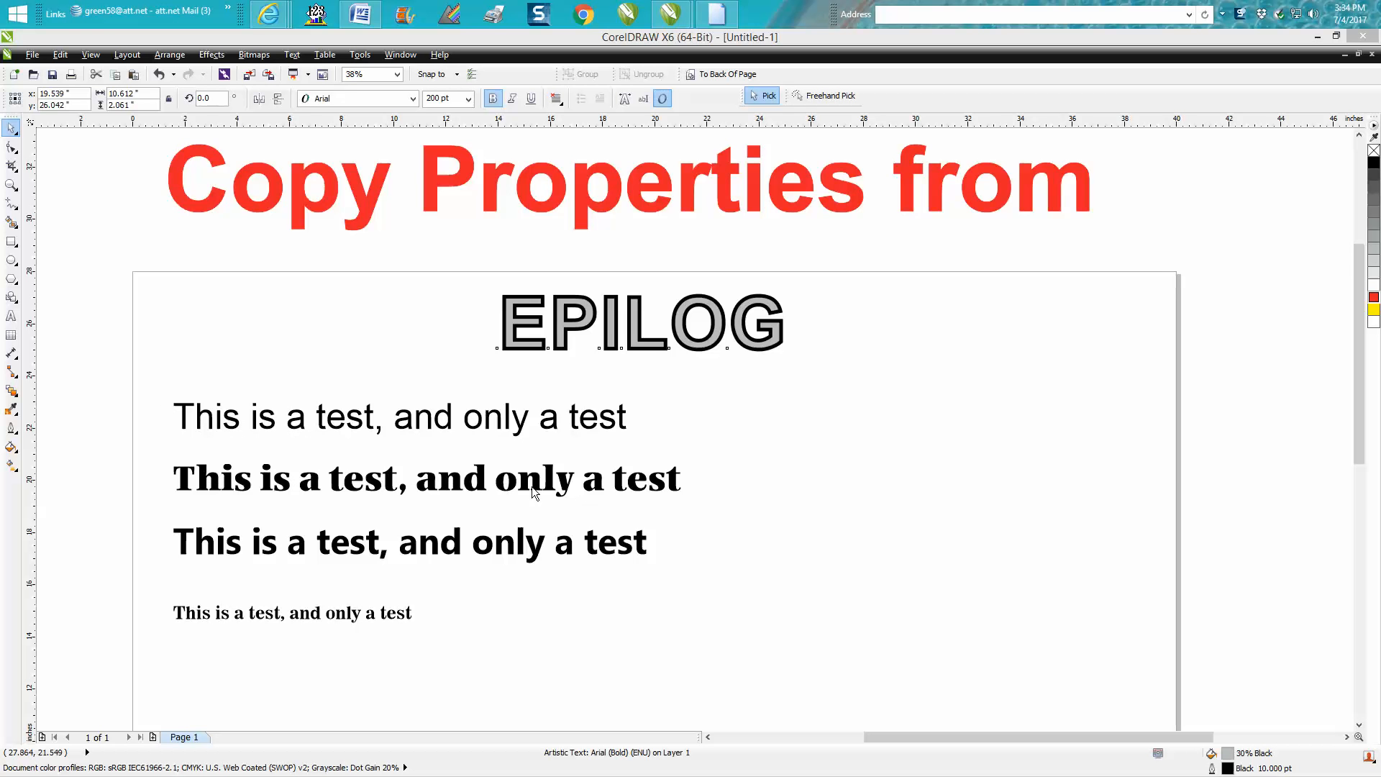
{"action": "mouse_move", "coordinate": [326, 423]}
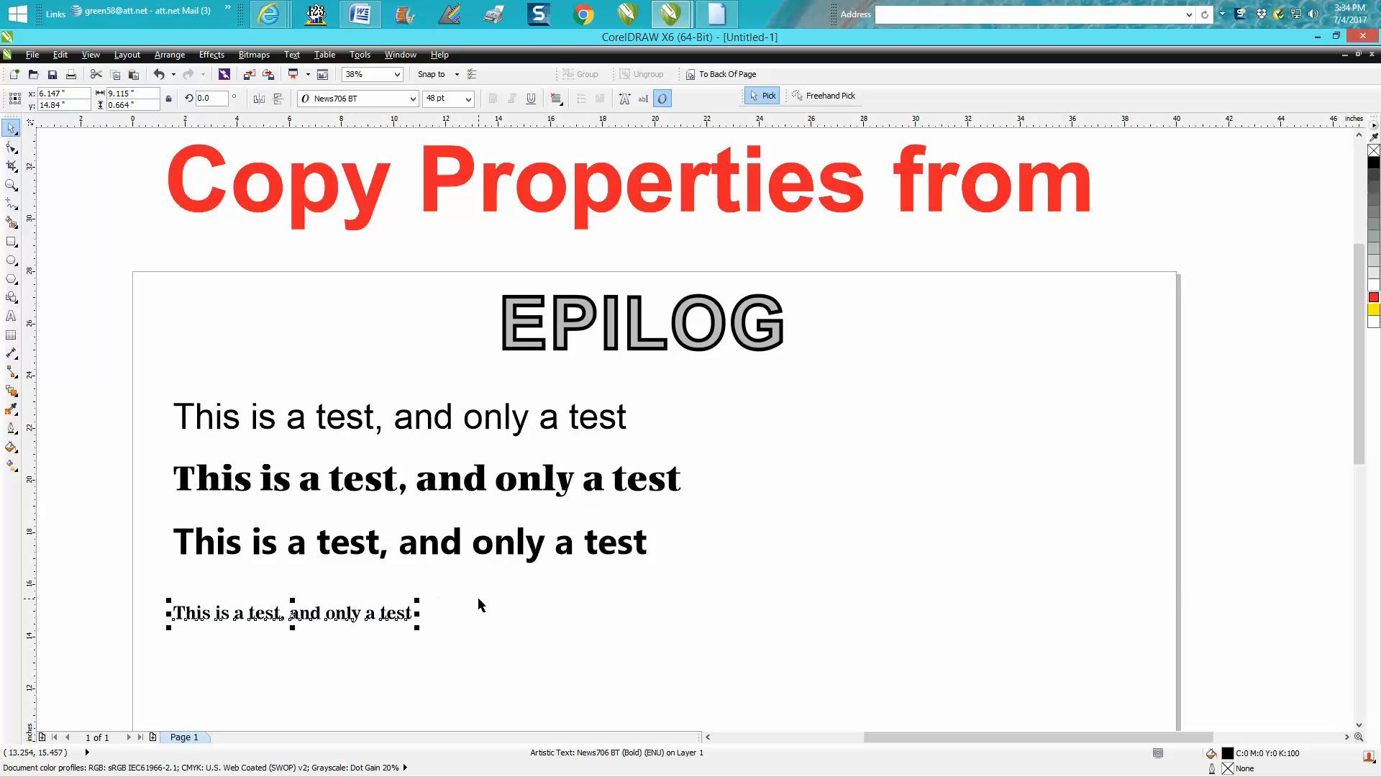
Select the four test lines and confirm Copy Properties From with outline pen, outline colour, fill and text checked
{"action": "left_click", "coordinate": [480, 604]}
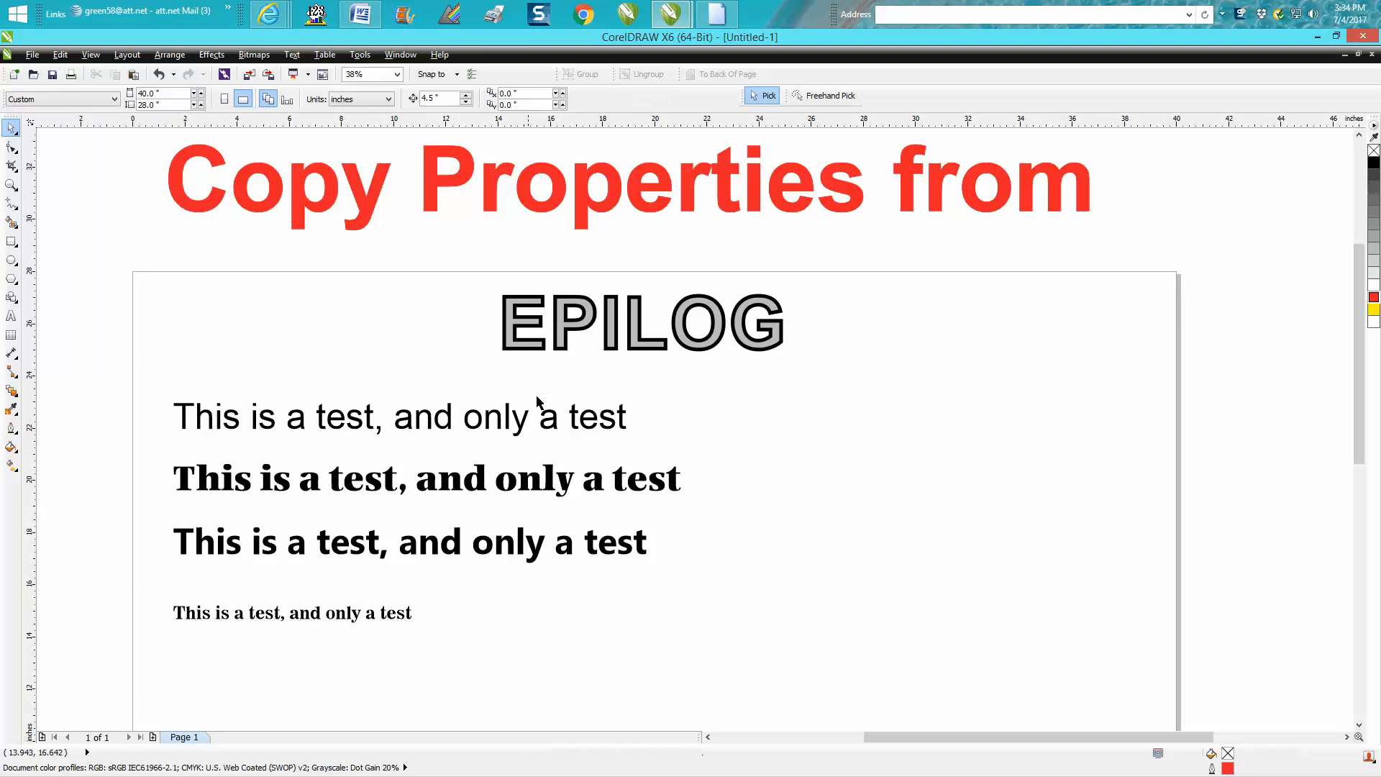
{"action": "mouse_move", "coordinate": [537, 351]}
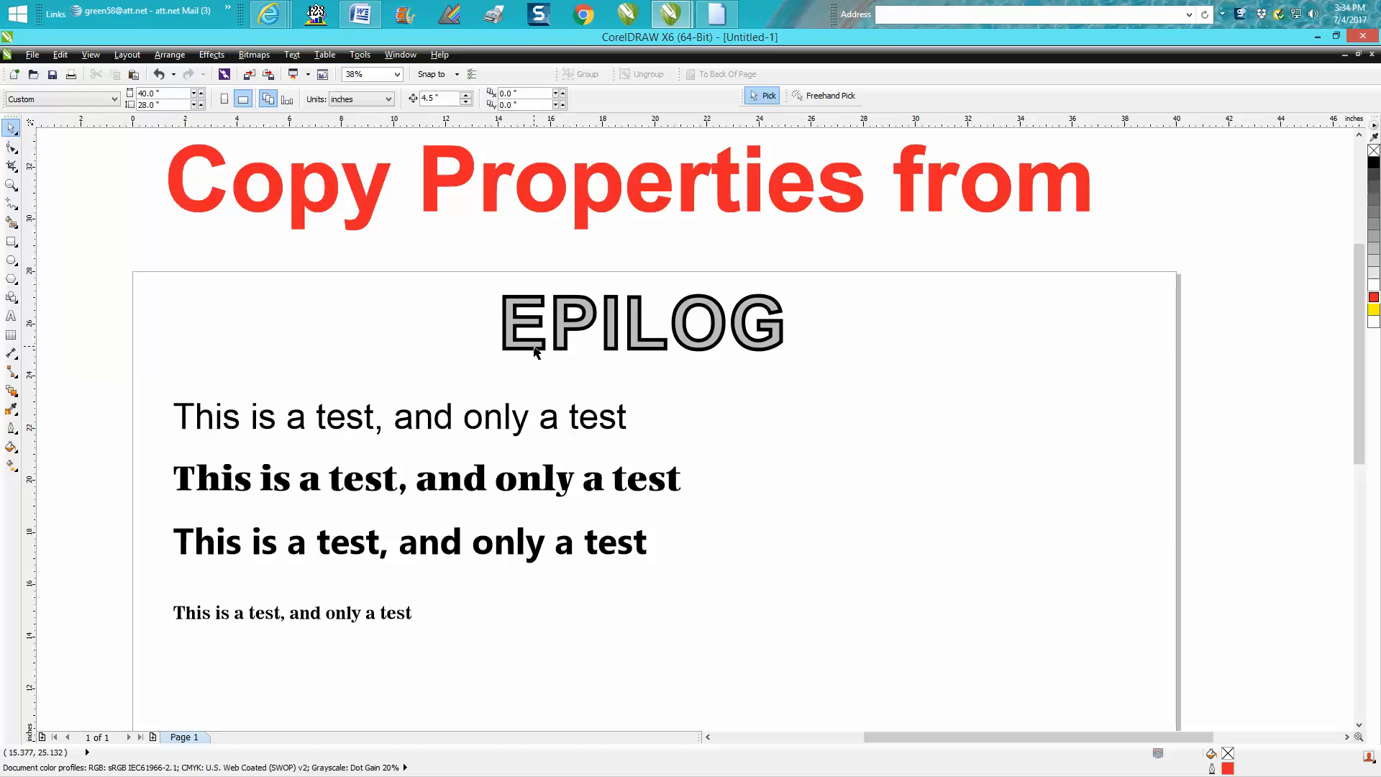
{"action": "mouse_move", "coordinate": [537, 357]}
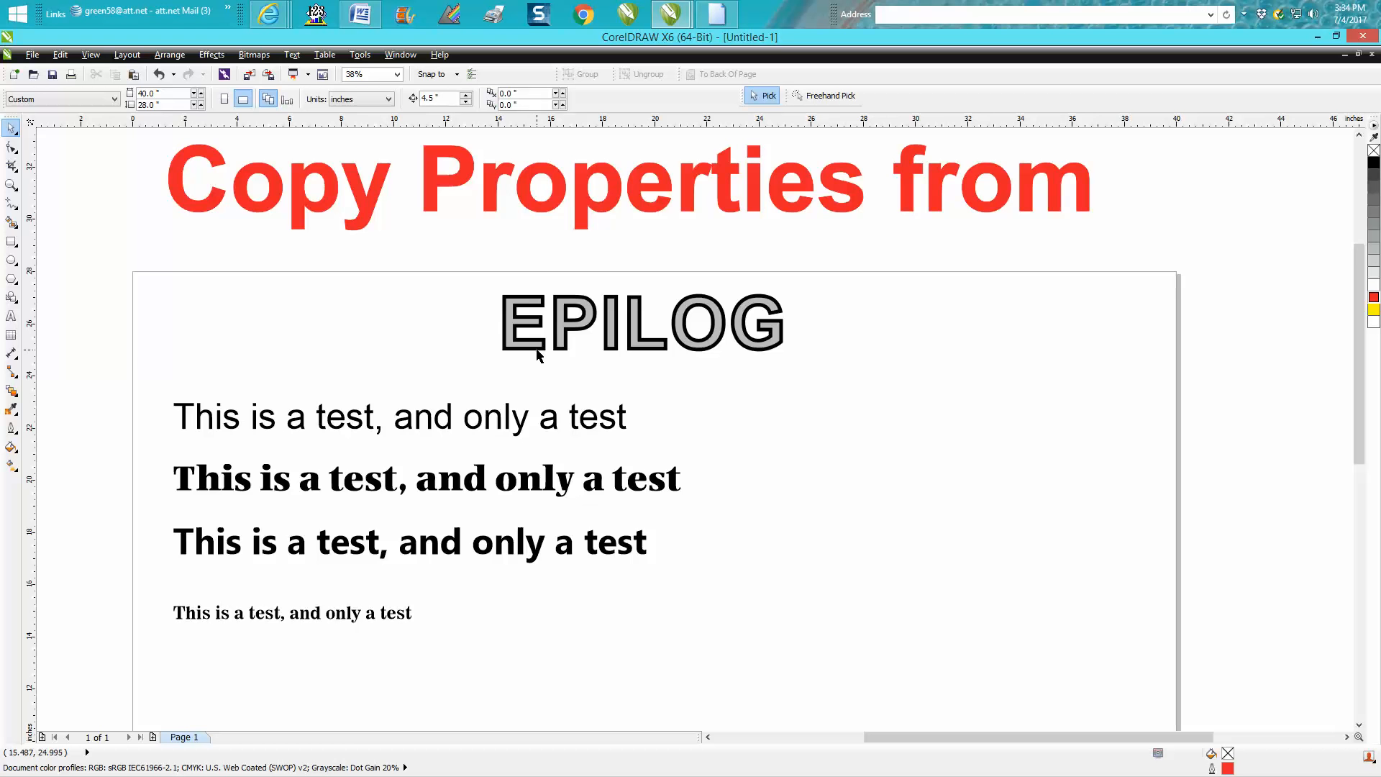
{"action": "mouse_move", "coordinate": [136, 378]}
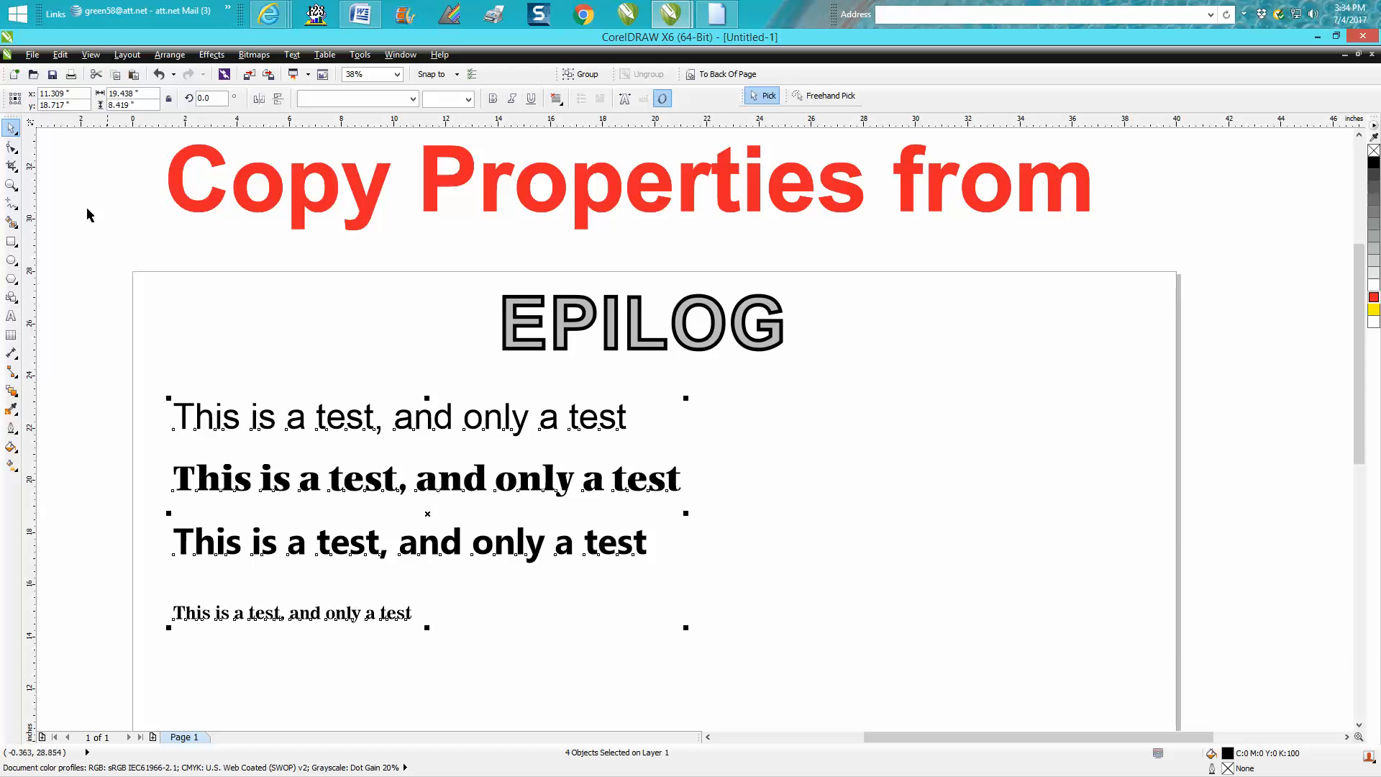
{"action": "left_click", "coordinate": [60, 53]}
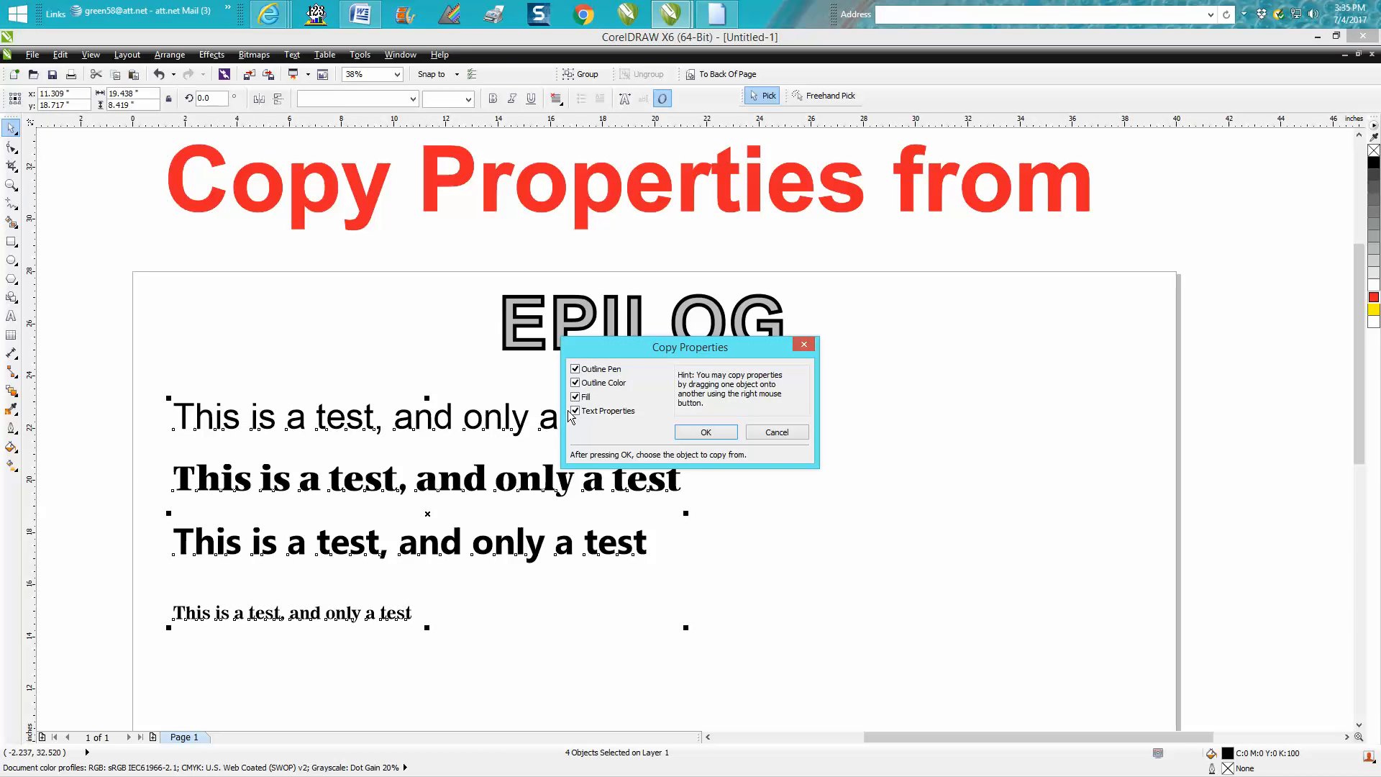
{"action": "mouse_move", "coordinate": [591, 333]}
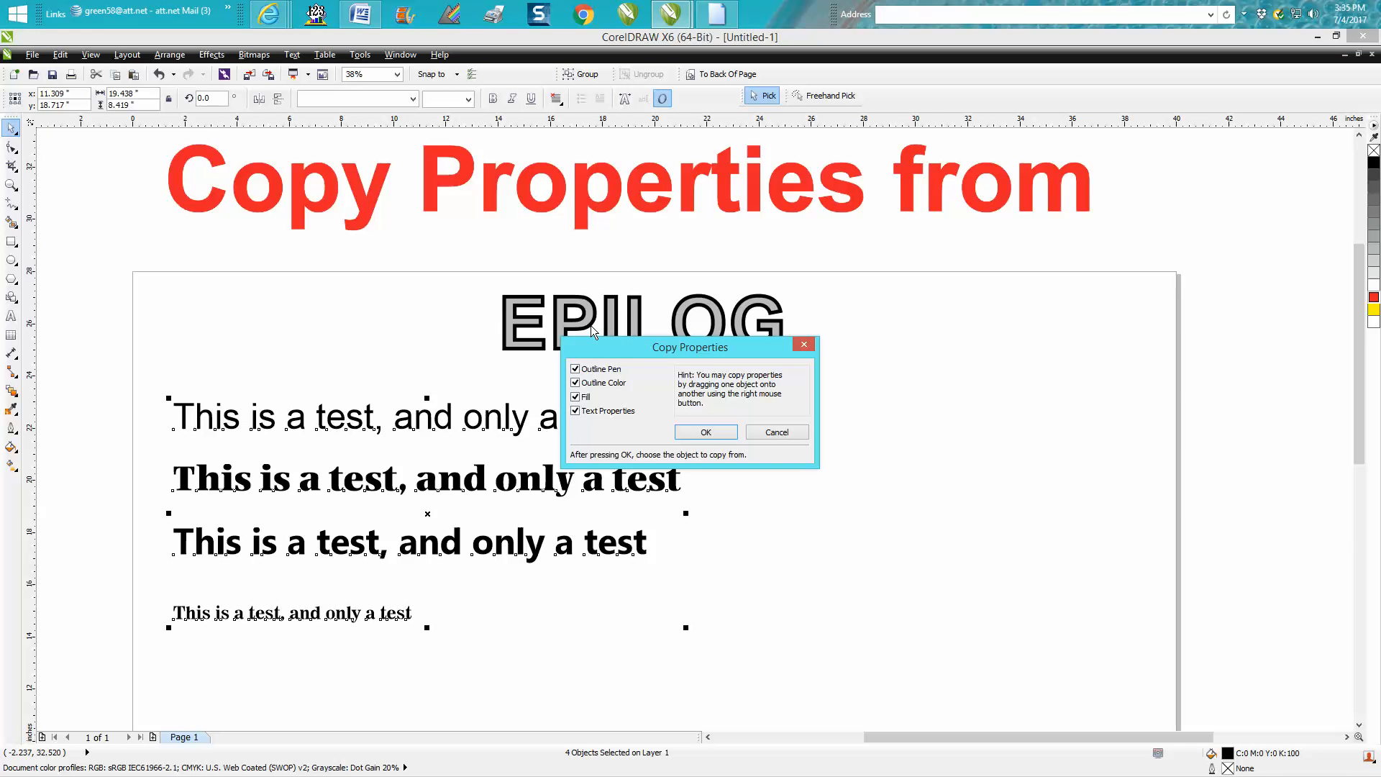
{"action": "left_click", "coordinate": [705, 432]}
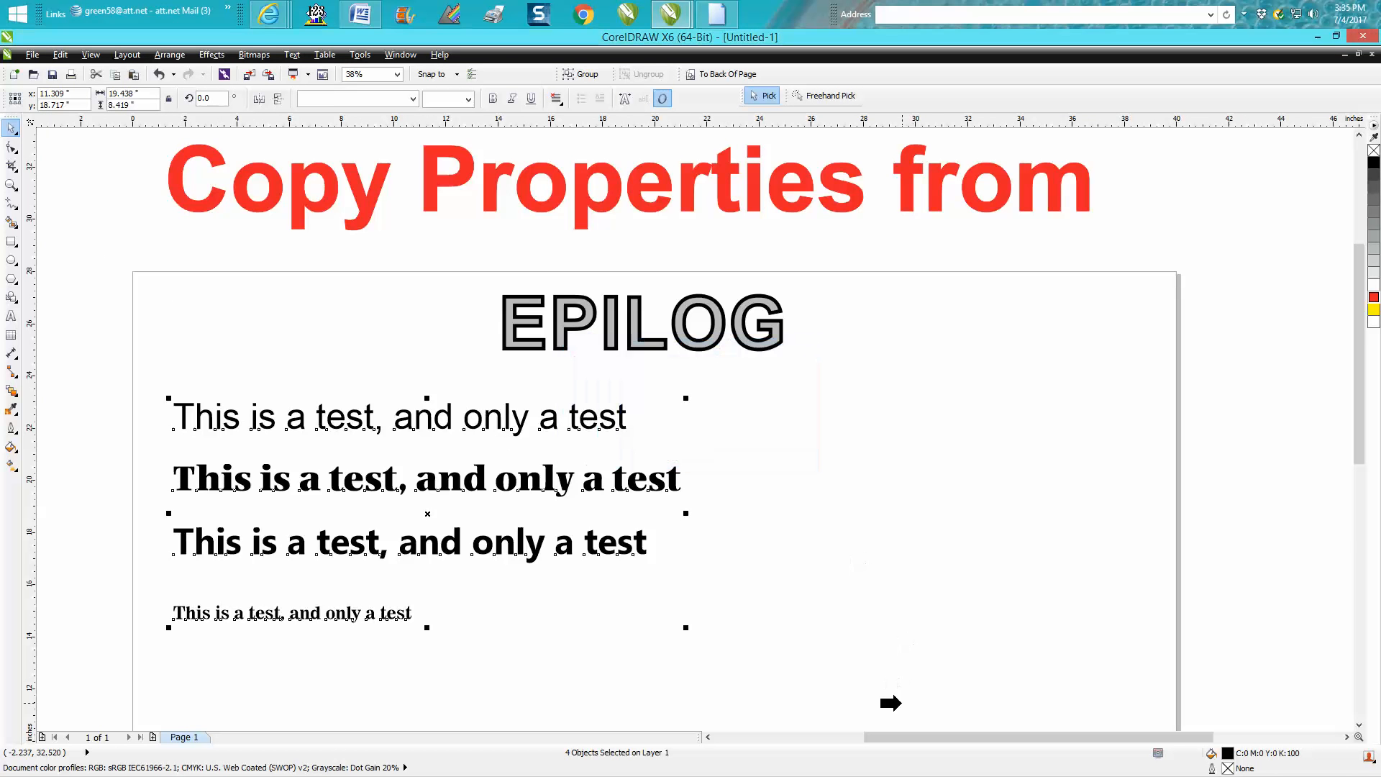
{"action": "mouse_move", "coordinate": [494, 333]}
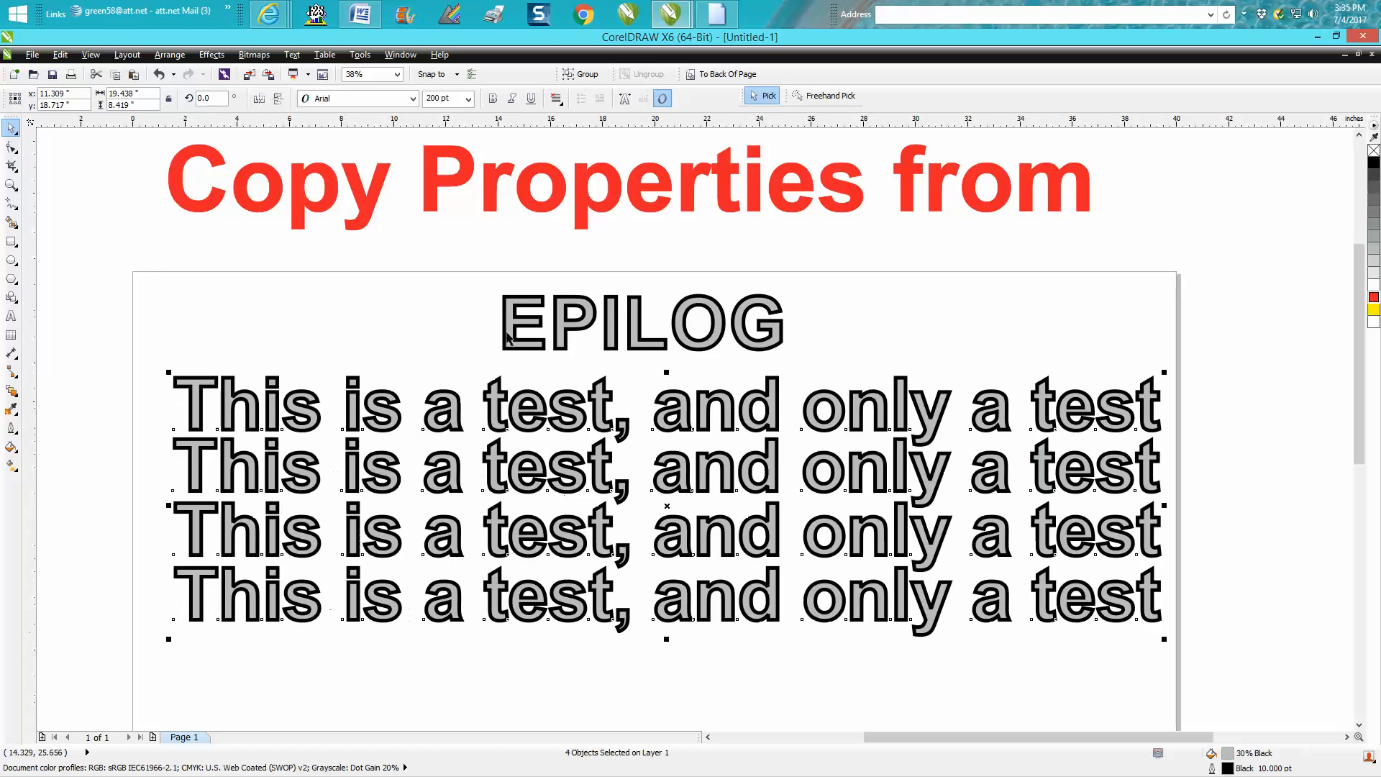
Pick the EPILOG text as source so all four lines take its 200 pt Arial gray fill and black outline
{"action": "left_click", "coordinate": [492, 98]}
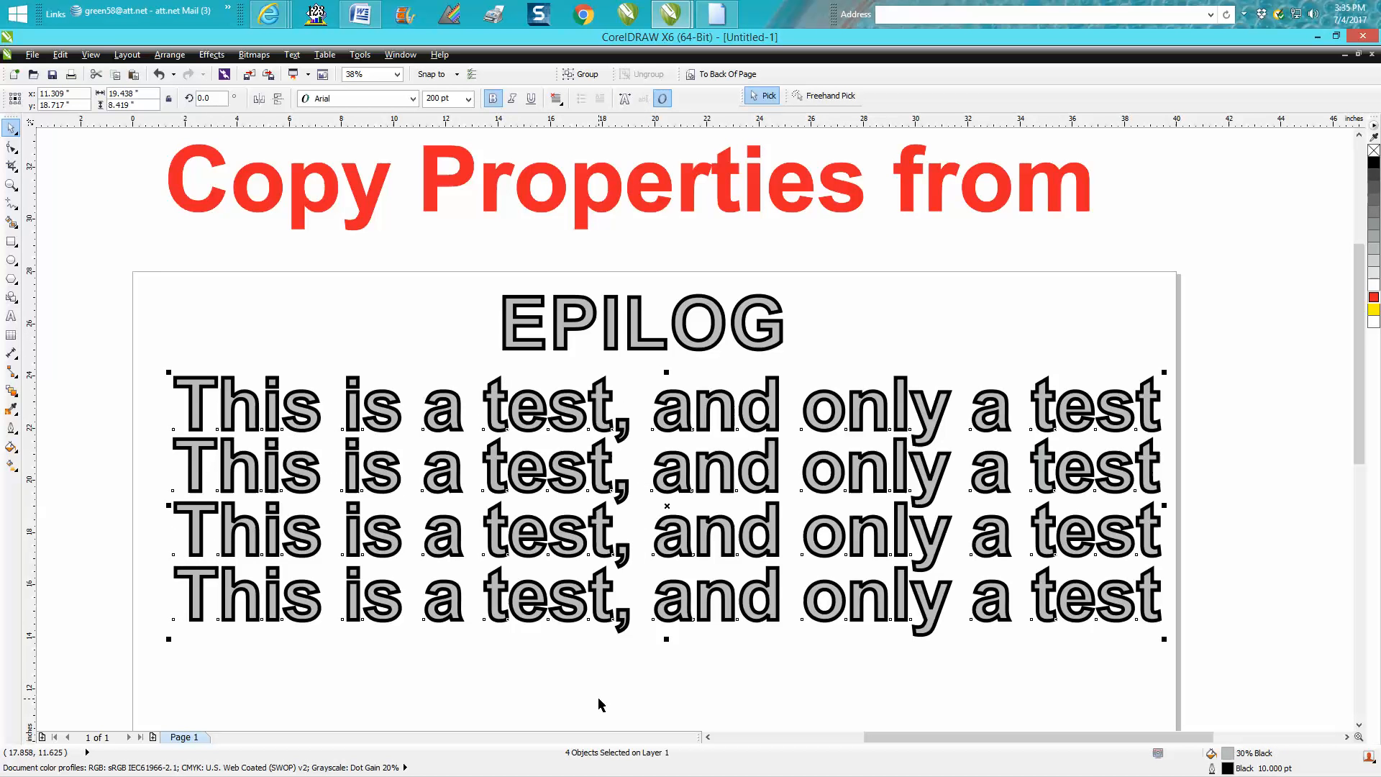
{"action": "mouse_move", "coordinate": [517, 386]}
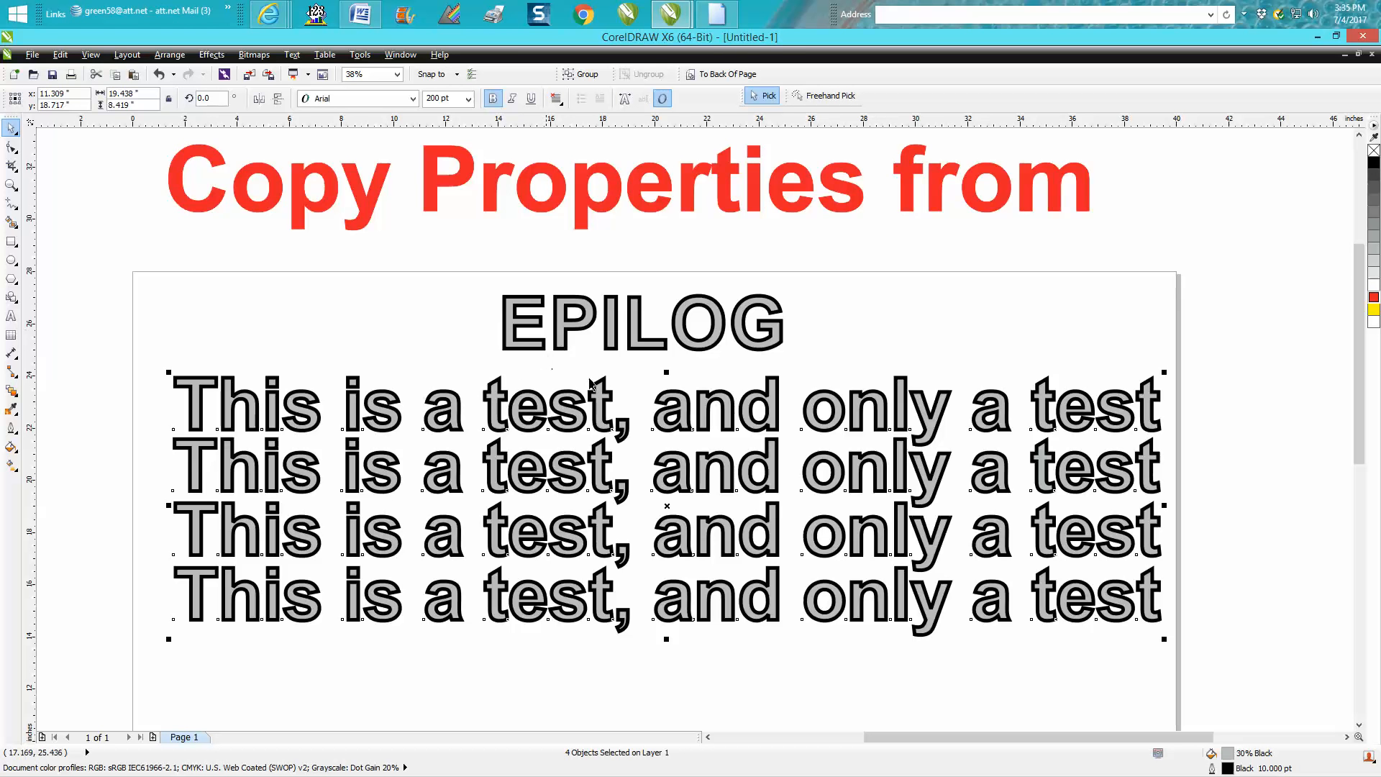
{"action": "mouse_move", "coordinate": [758, 426]}
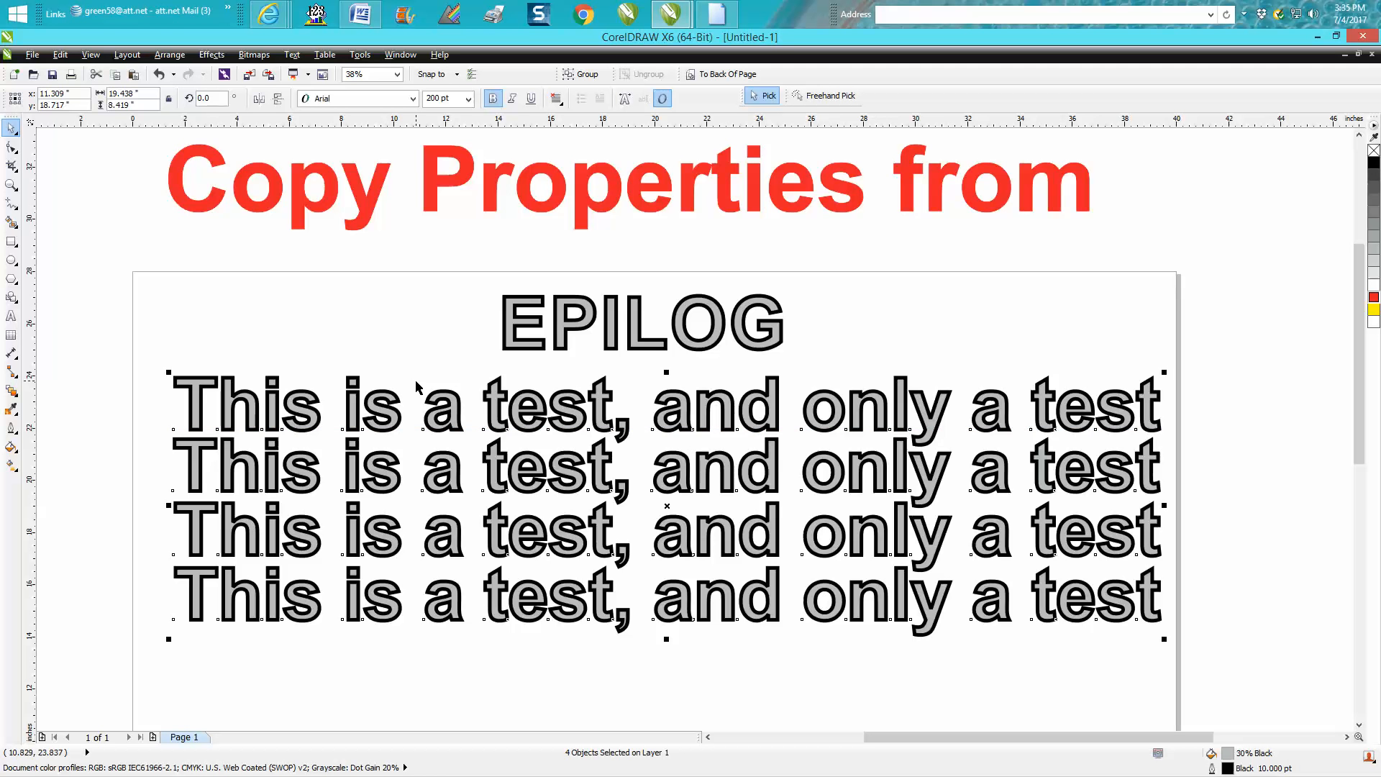
{"action": "mouse_move", "coordinate": [447, 398]}
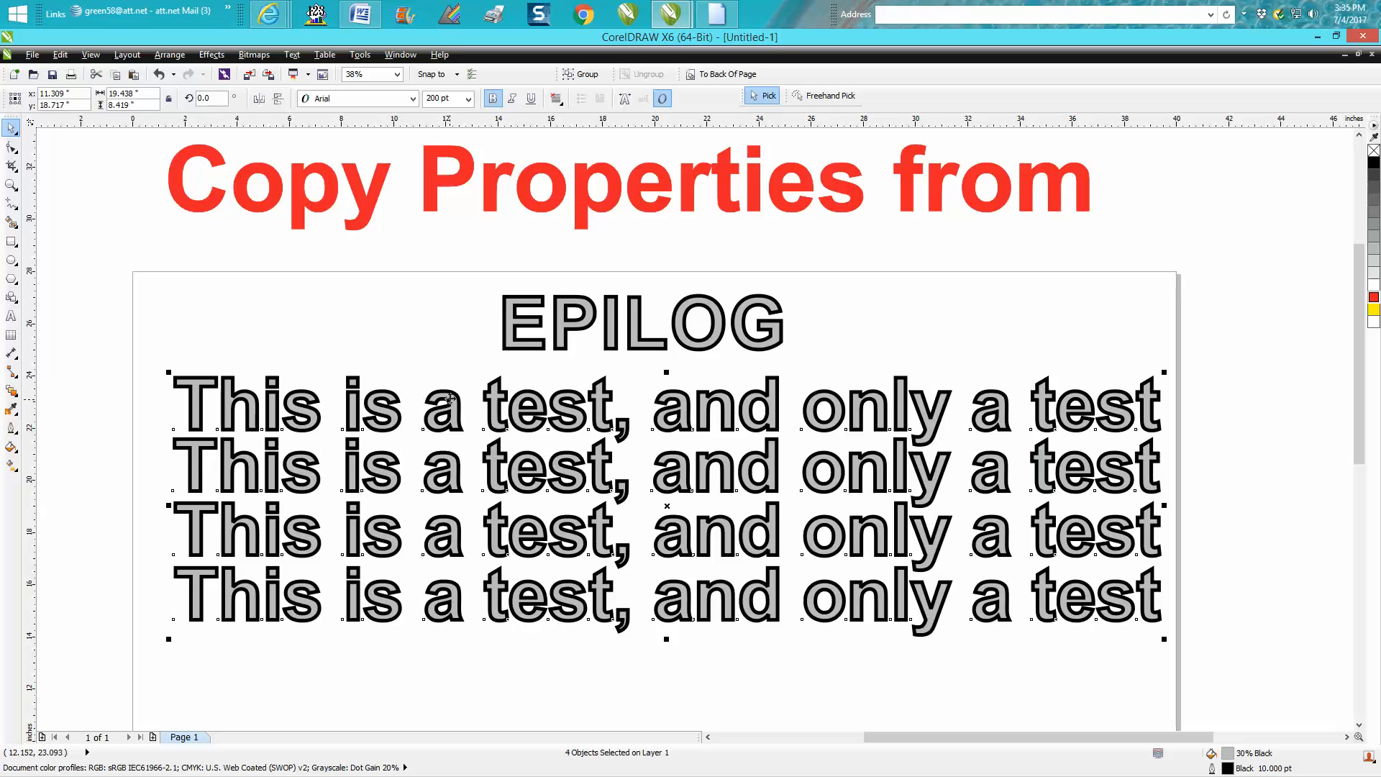